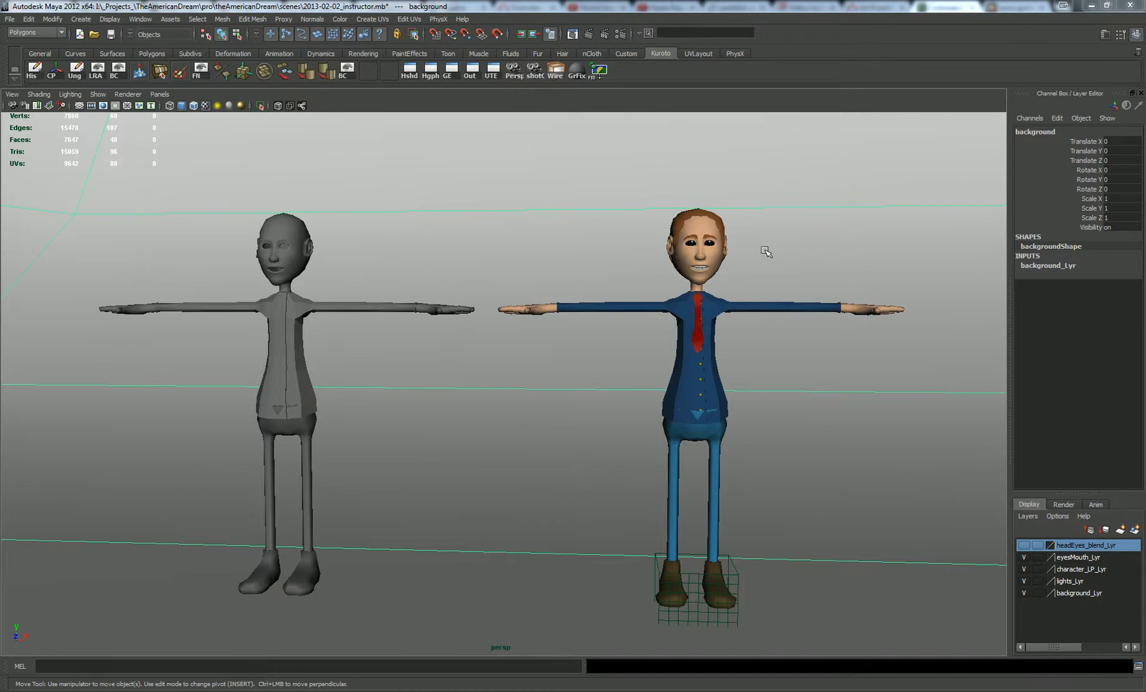
{"action": "mouse_move", "coordinate": [759, 252]}
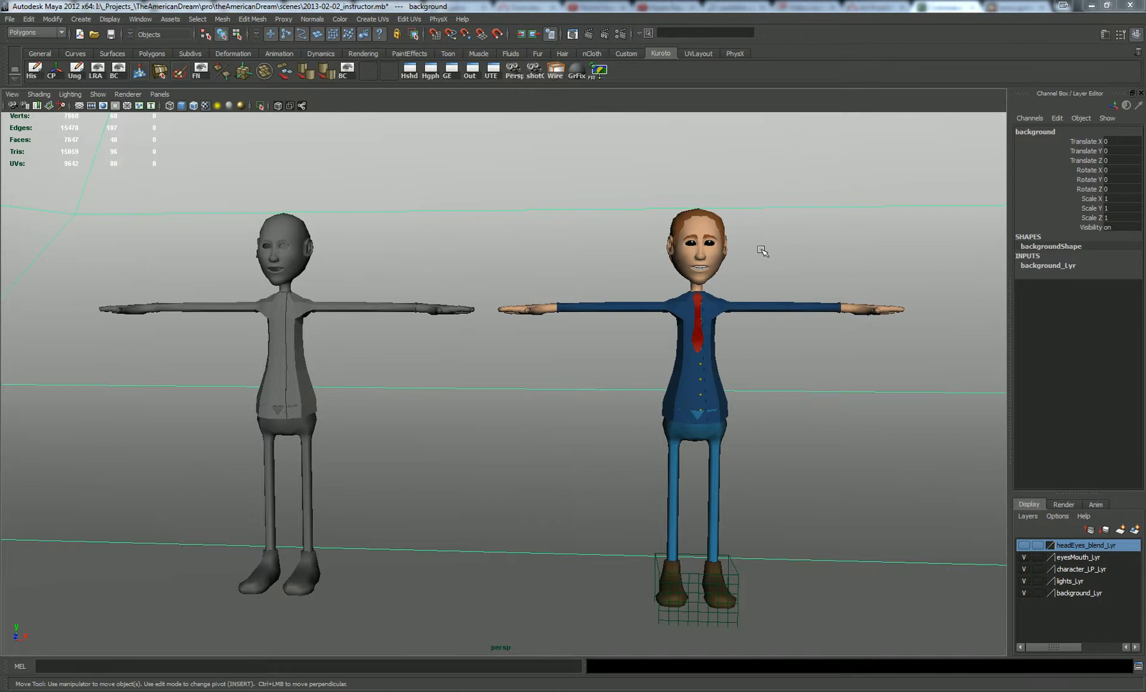
{"action": "mouse_move", "coordinate": [526, 296]}
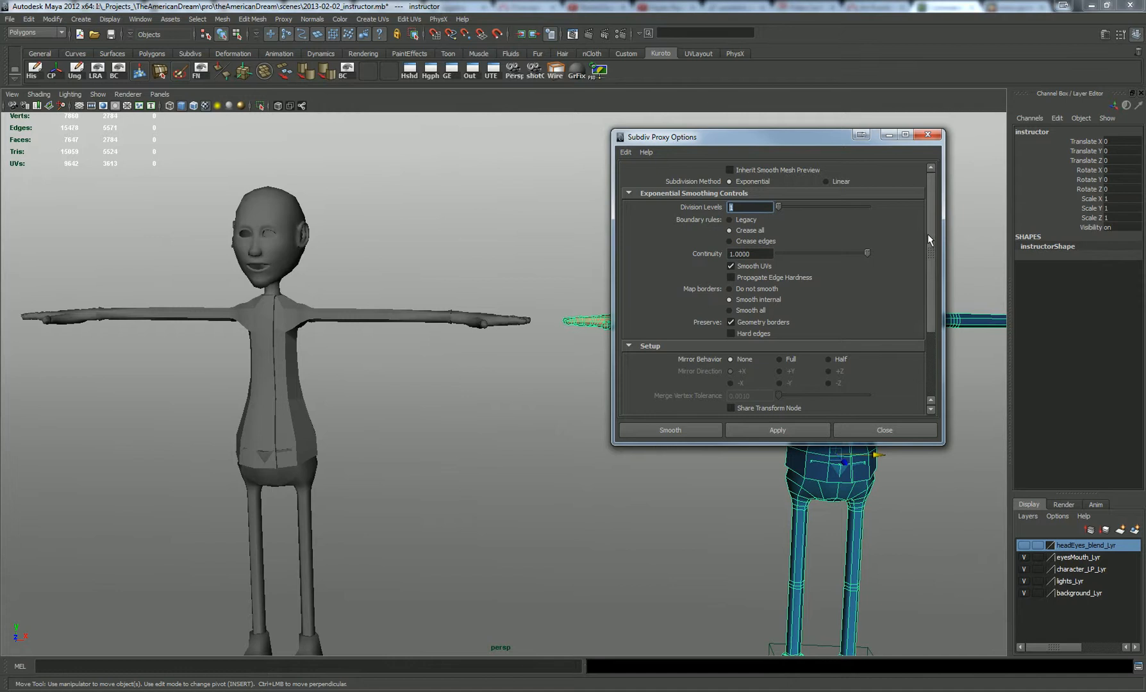
- Apply a smooth subdivision proxy to the textured character, keeping its low-poly cage
{"action": "scroll", "scroll_direction": "down", "scroll_amount": 3}
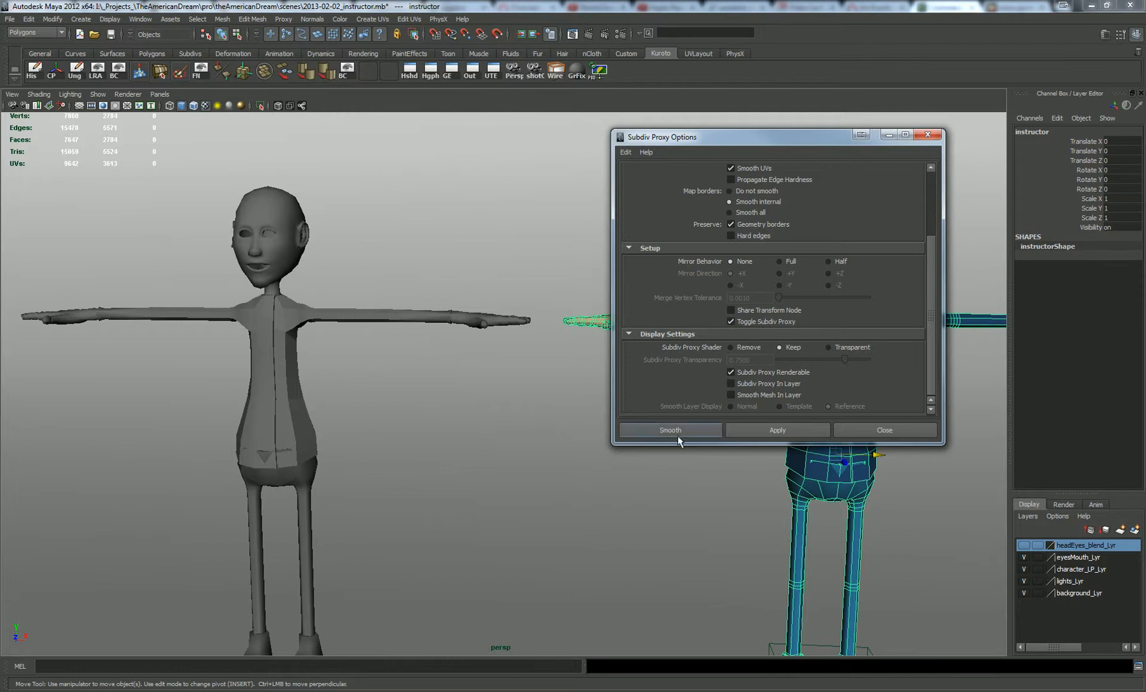
{"action": "left_click", "coordinate": [669, 431]}
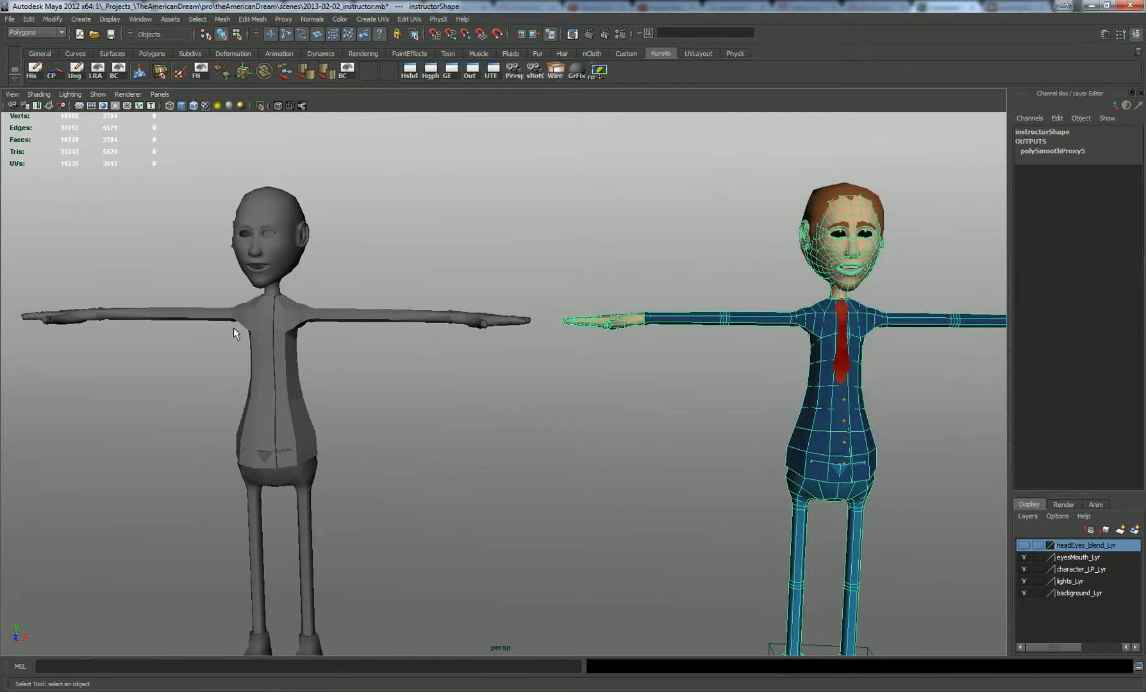
{"action": "left_click", "coordinate": [283, 19]}
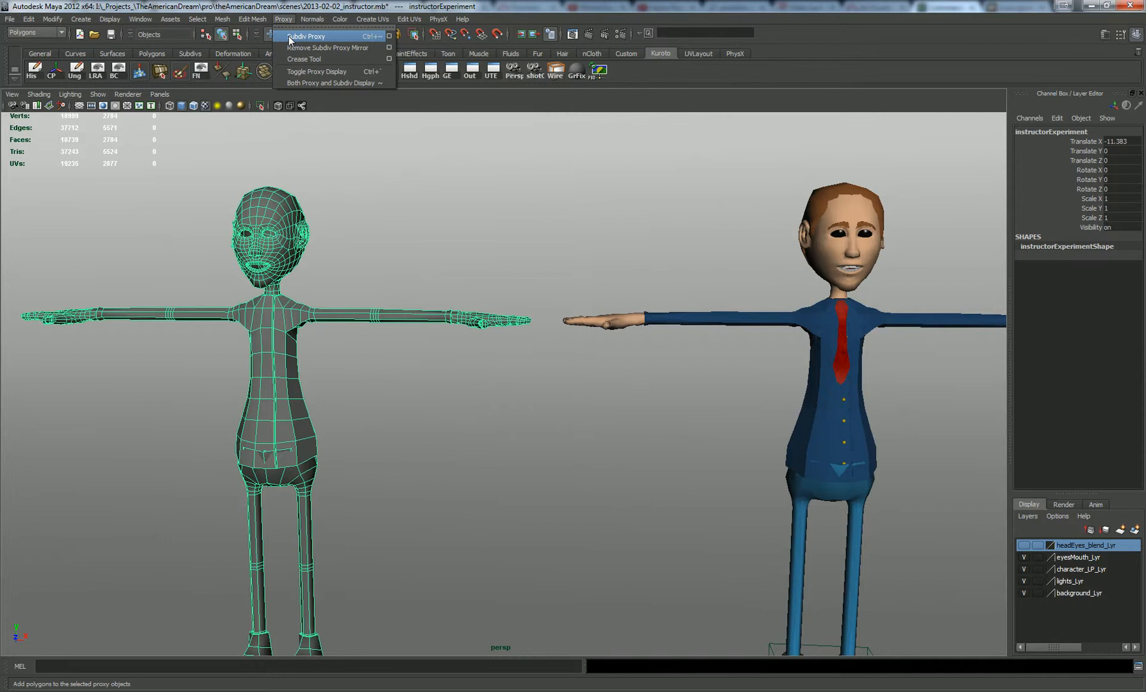
{"action": "left_click", "coordinate": [321, 36]}
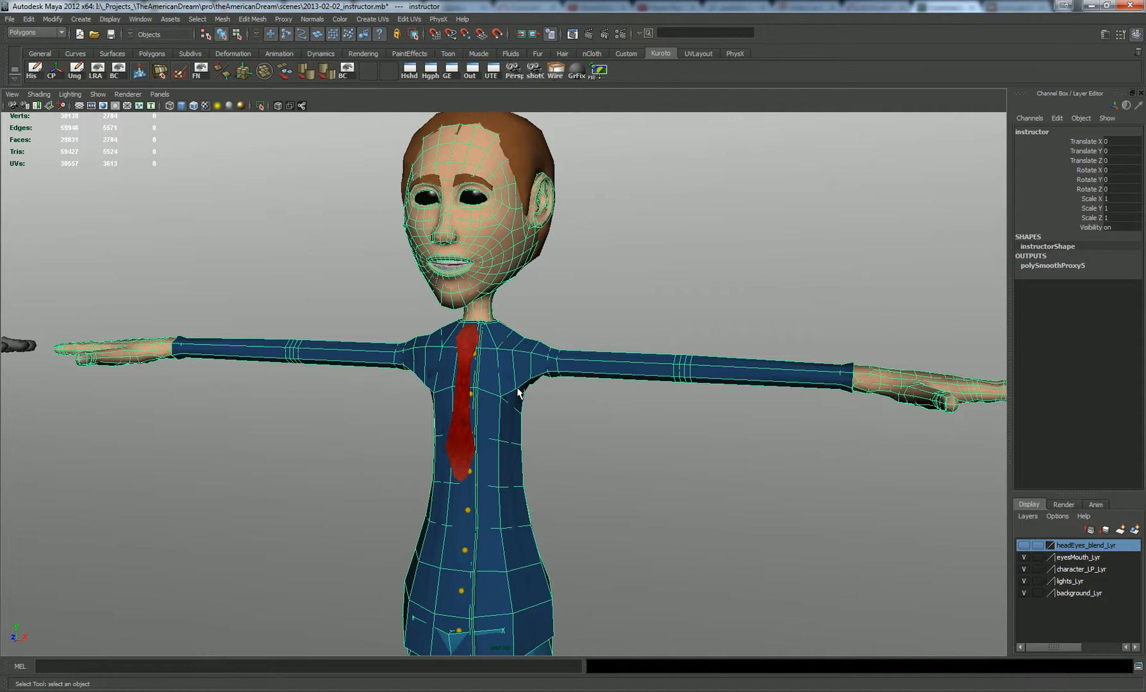
{"action": "mouse_move", "coordinate": [535, 397]}
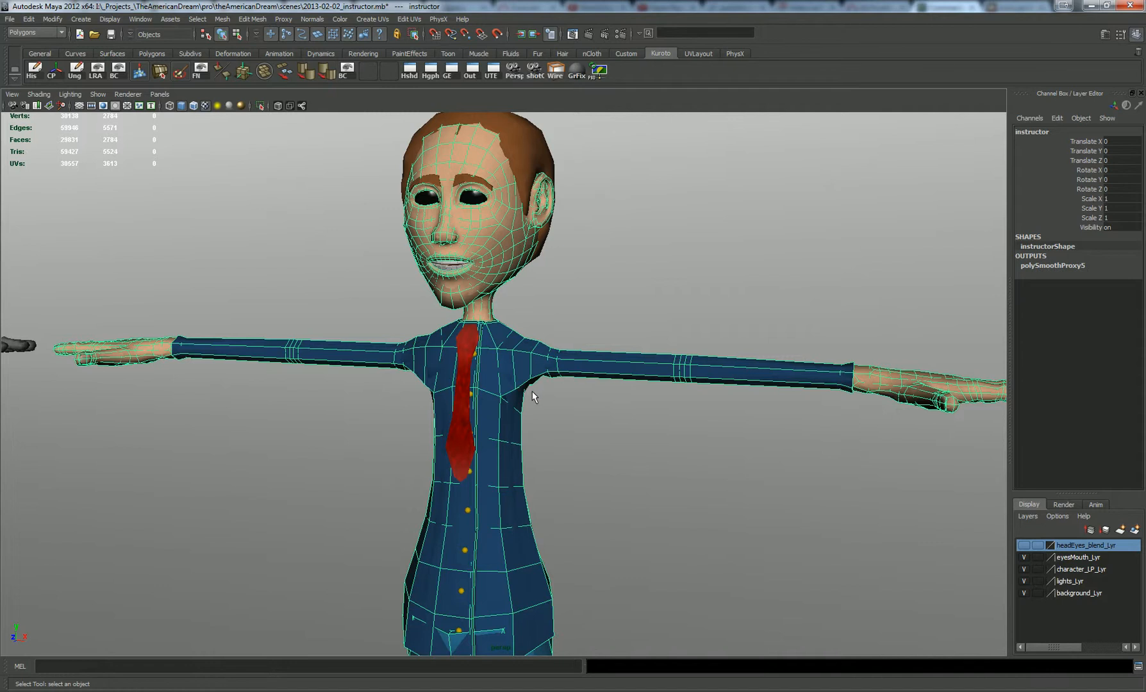
{"action": "mouse_move", "coordinate": [546, 397]}
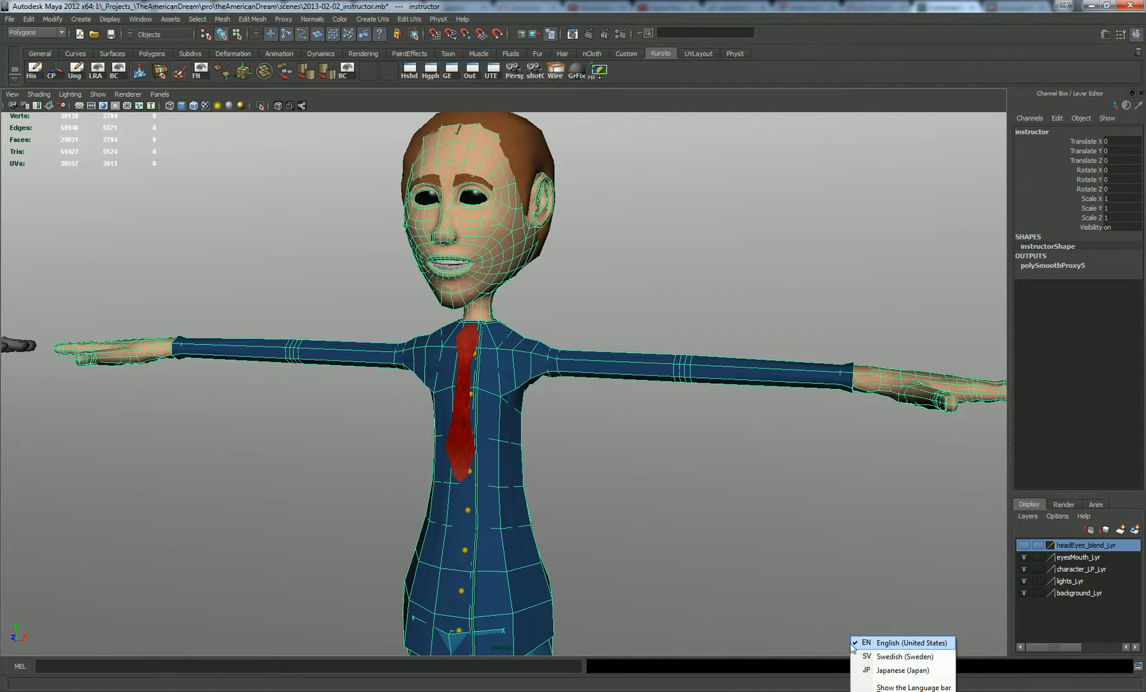
{"action": "mouse_move", "coordinate": [895, 654]}
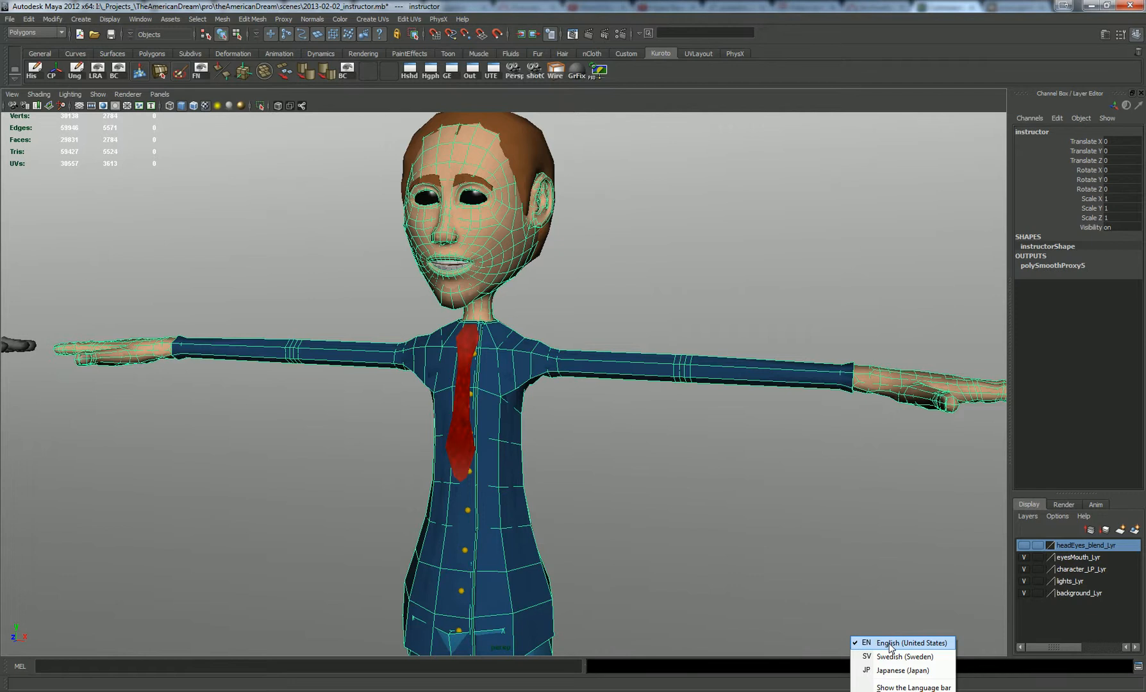
{"action": "mouse_move", "coordinate": [775, 106]}
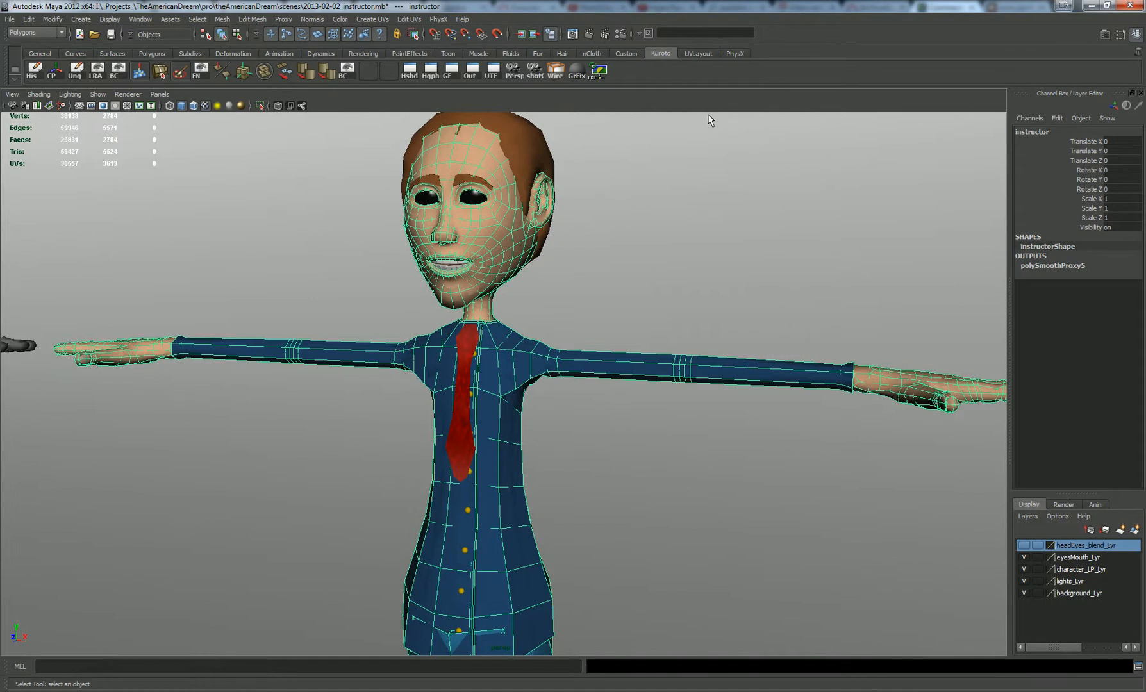
{"action": "mouse_move", "coordinate": [624, 211]}
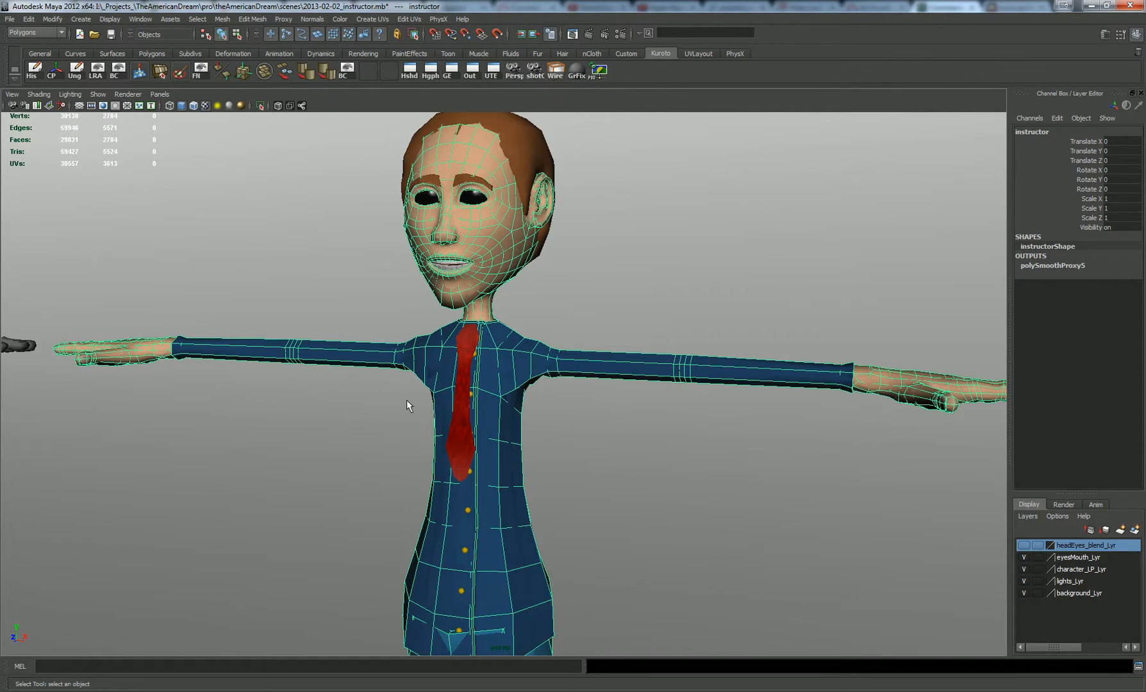
{"action": "mouse_move", "coordinate": [539, 399]}
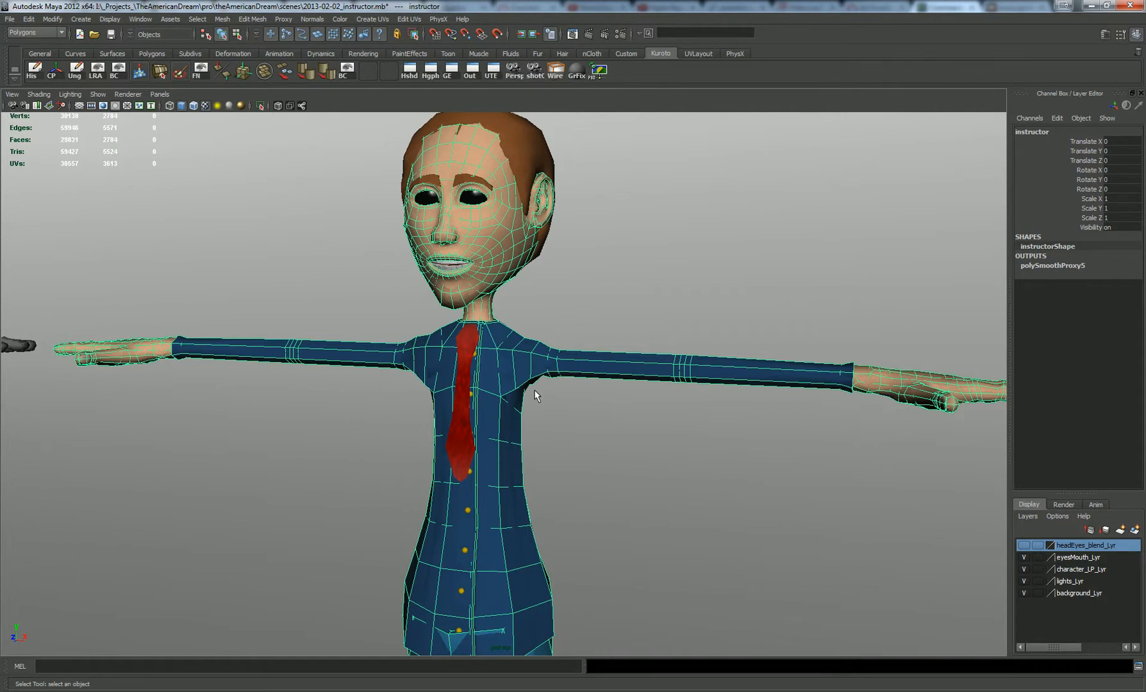
{"action": "mouse_move", "coordinate": [490, 368]}
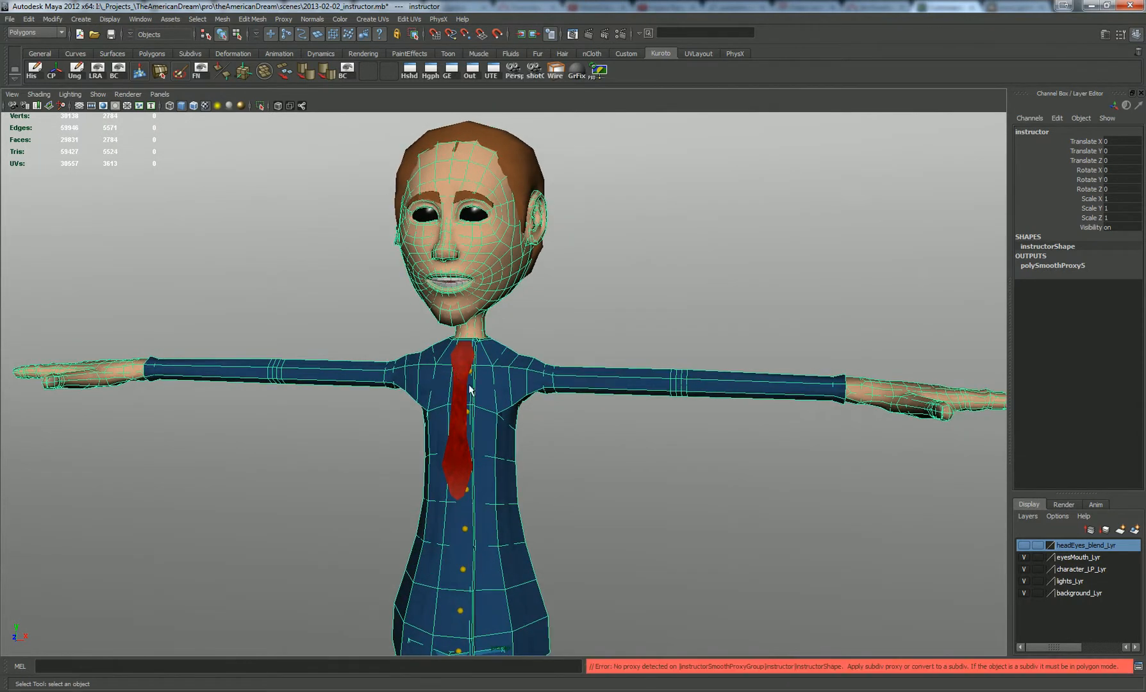
{"action": "mouse_move", "coordinate": [619, 641]}
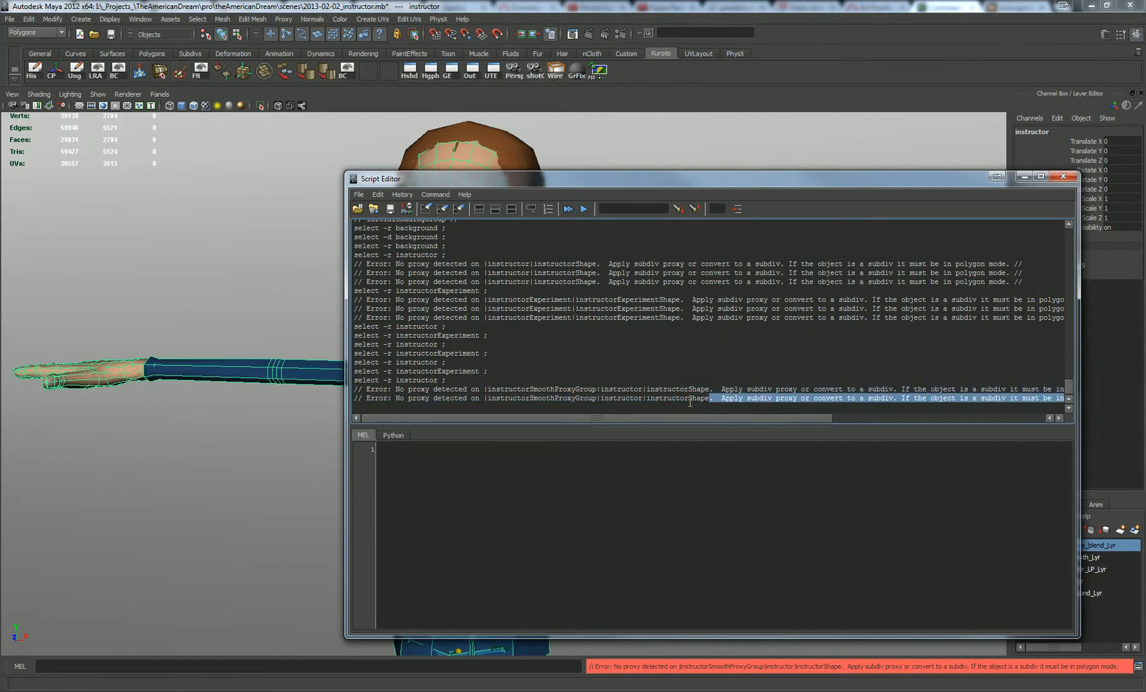
{"action": "left_click", "coordinate": [1063, 177]}
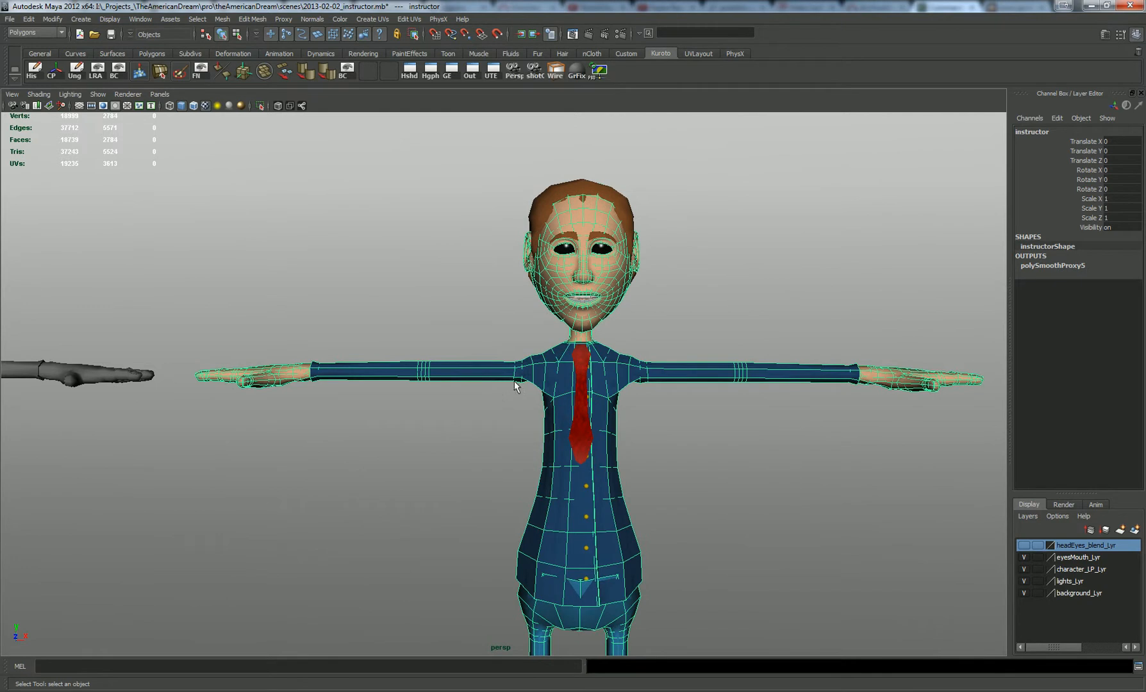
{"action": "mouse_move", "coordinate": [412, 114]}
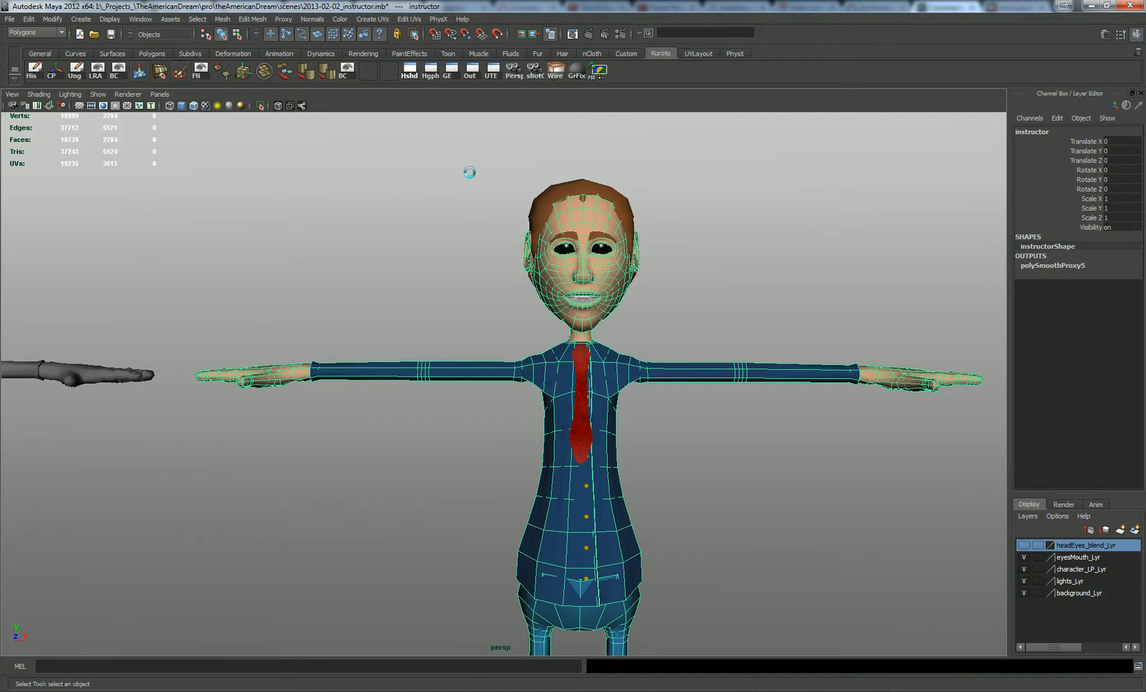
- Check the materials in Hypershade, then view the instructor smoothed without its cage
{"action": "left_click", "coordinate": [599, 70]}
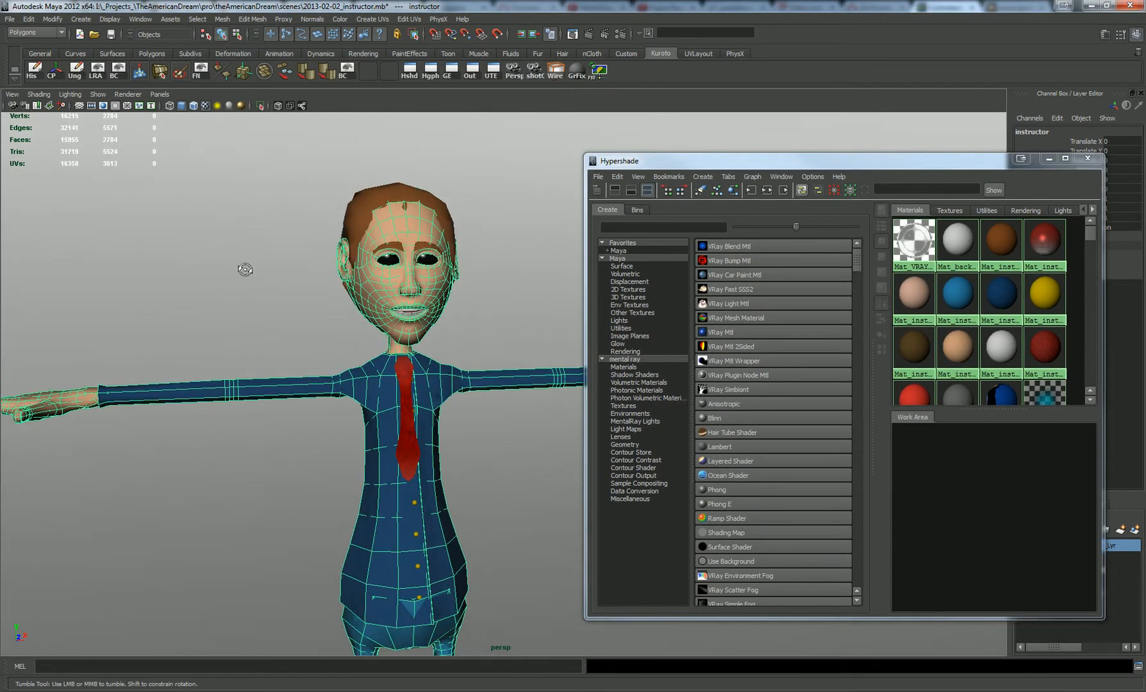
{"action": "right_click", "coordinate": [195, 349]}
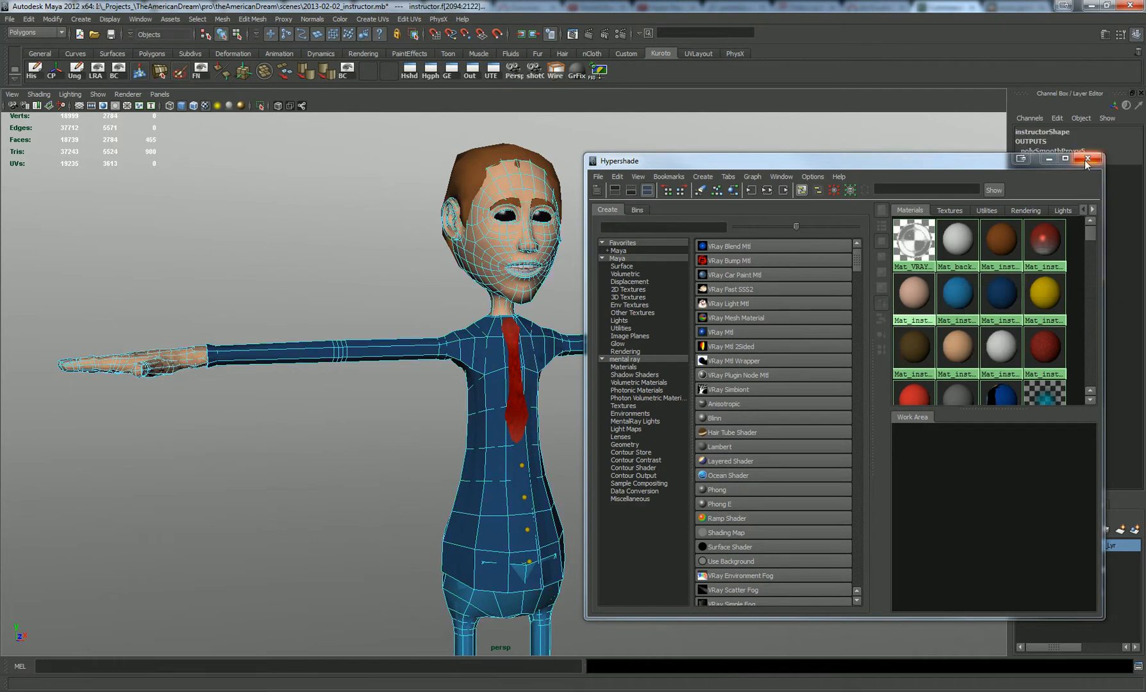
{"action": "left_click", "coordinate": [1091, 160]}
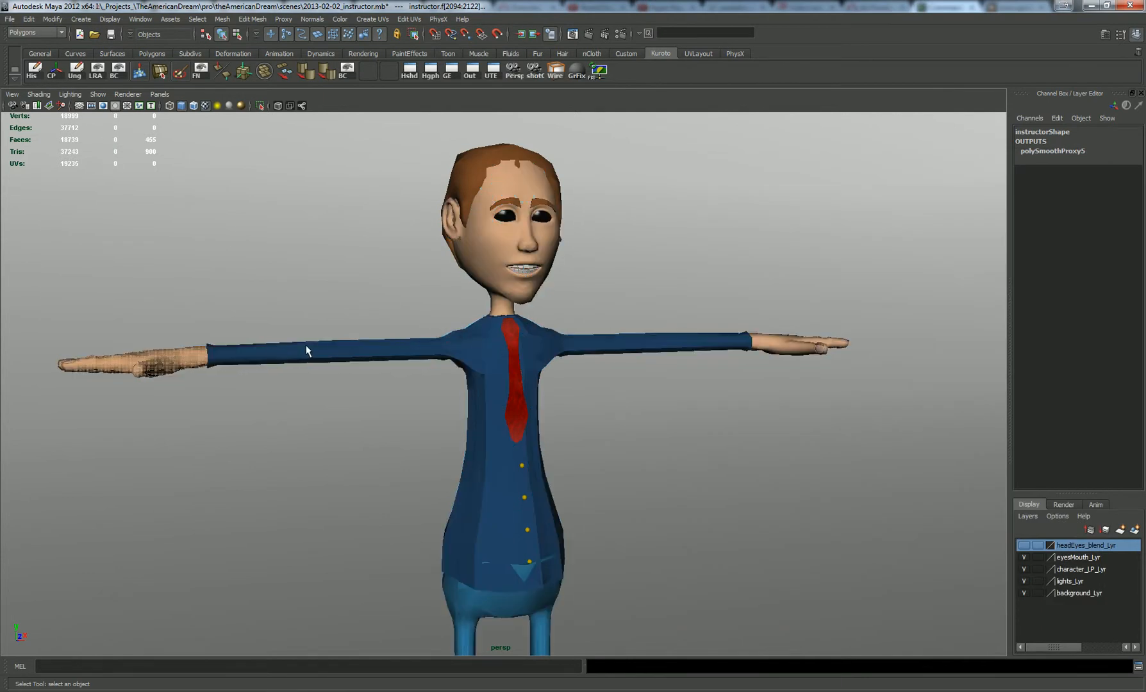
{"action": "left_click", "coordinate": [510, 368]}
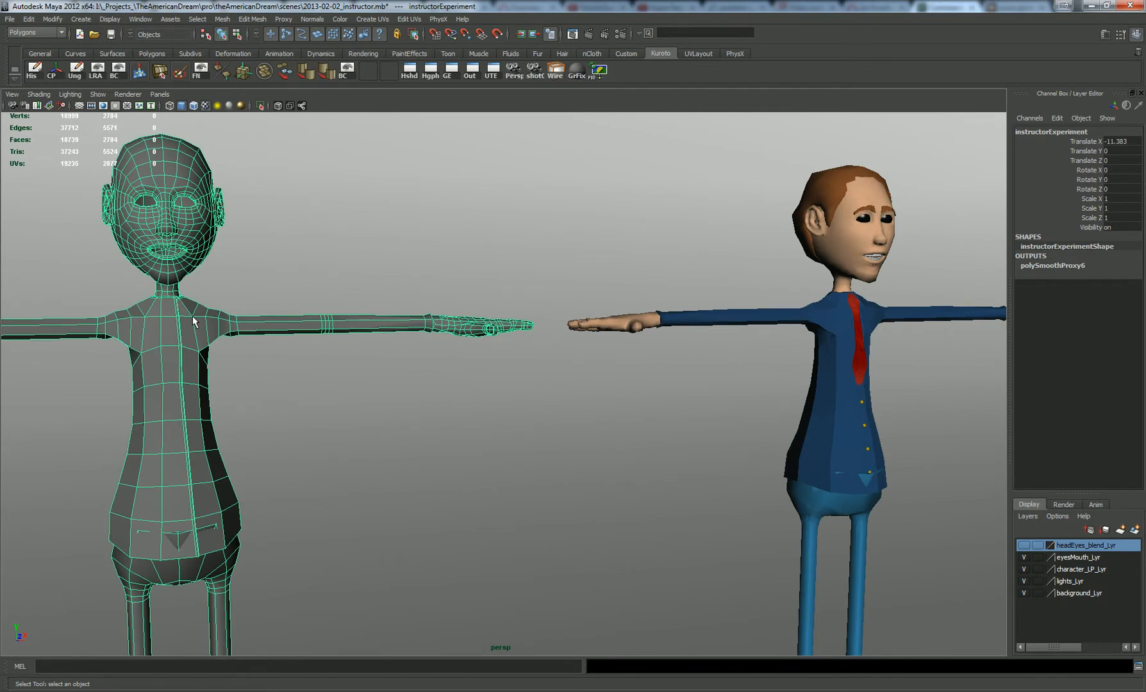
{"action": "mouse_move", "coordinate": [312, 318]}
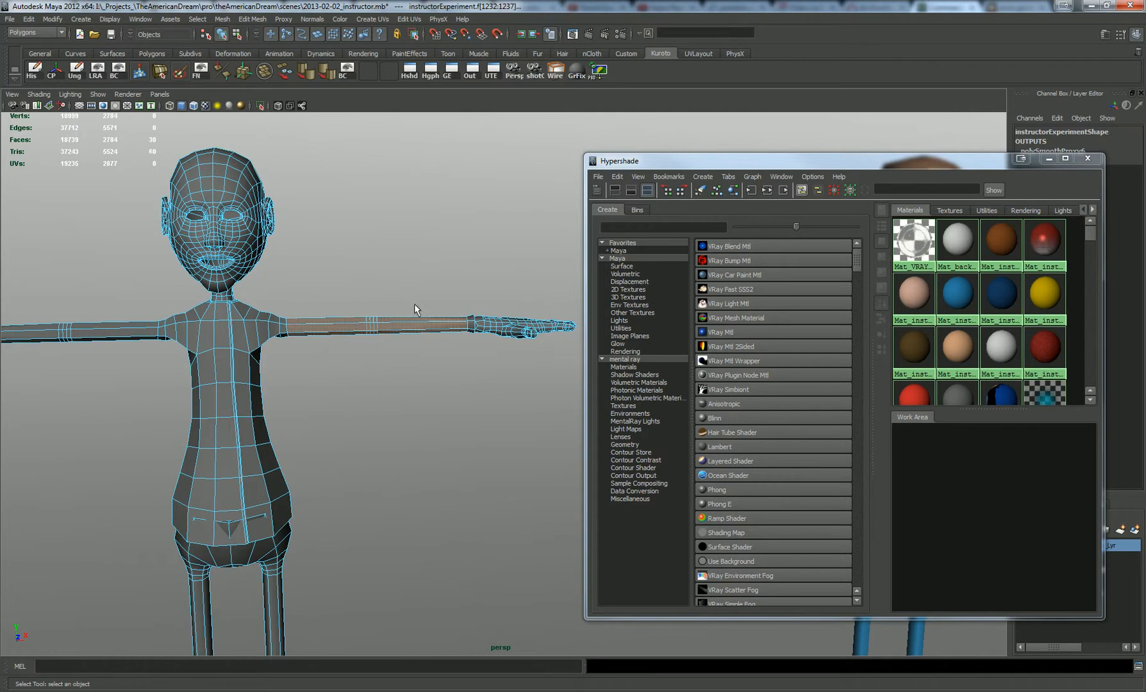
- Assign the red material to the selected upper-arm faces of the proxy character via Hypershade
{"action": "left_click", "coordinate": [913, 349]}
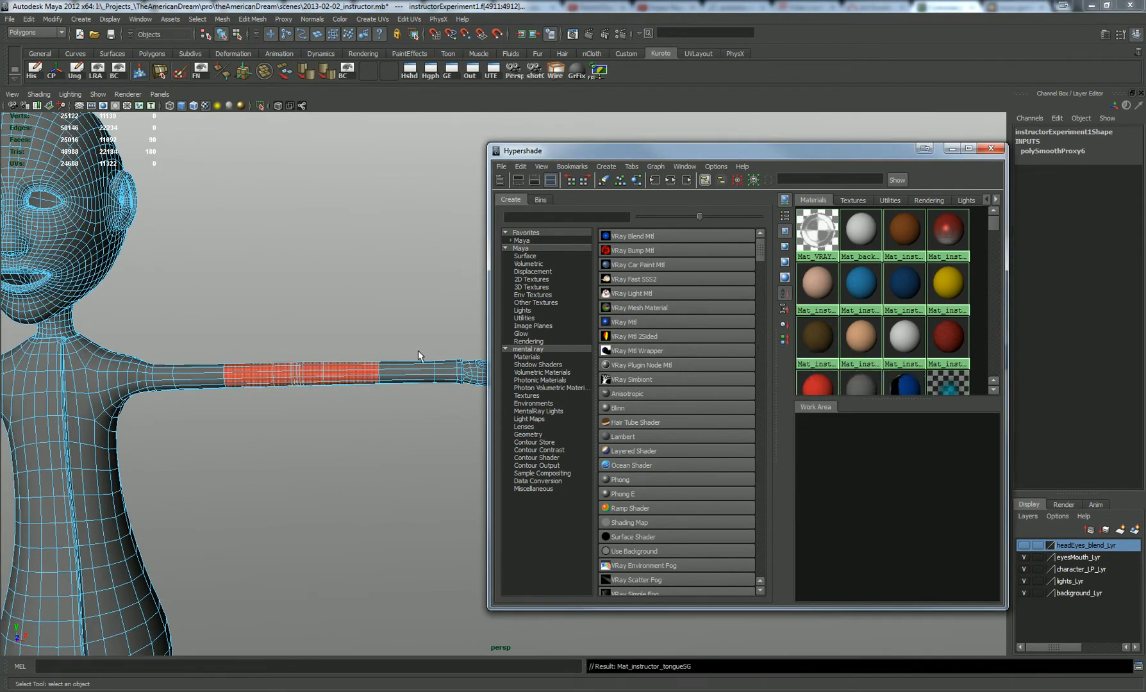
{"action": "left_click", "coordinate": [992, 148]}
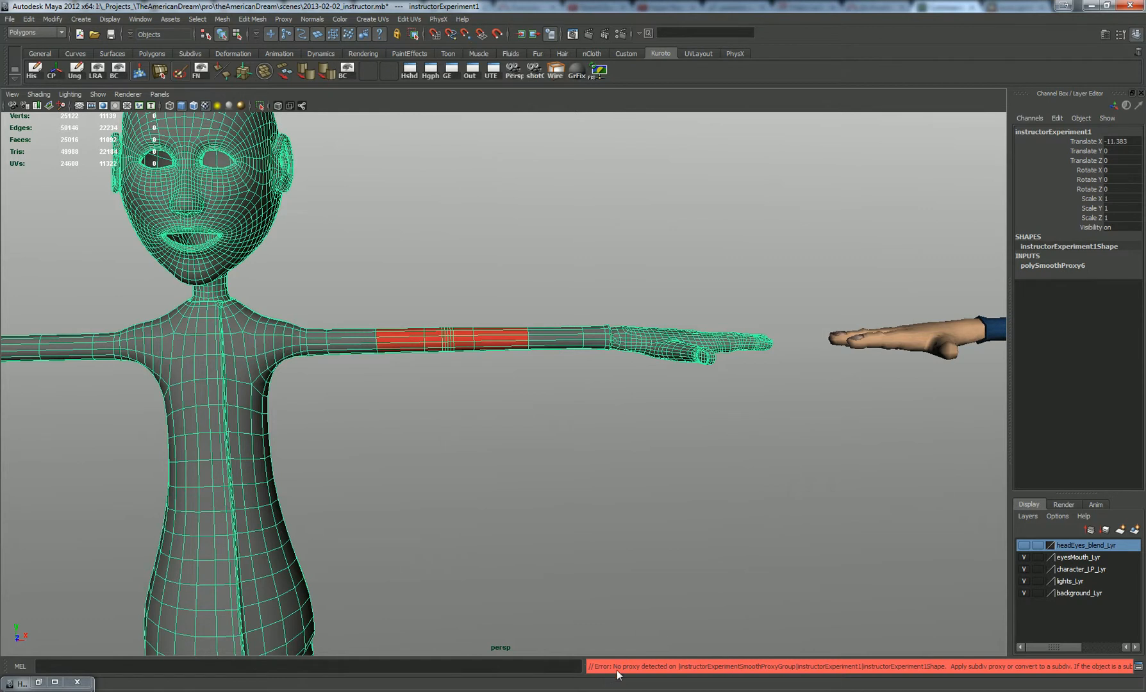
{"action": "mouse_move", "coordinate": [39, 681]}
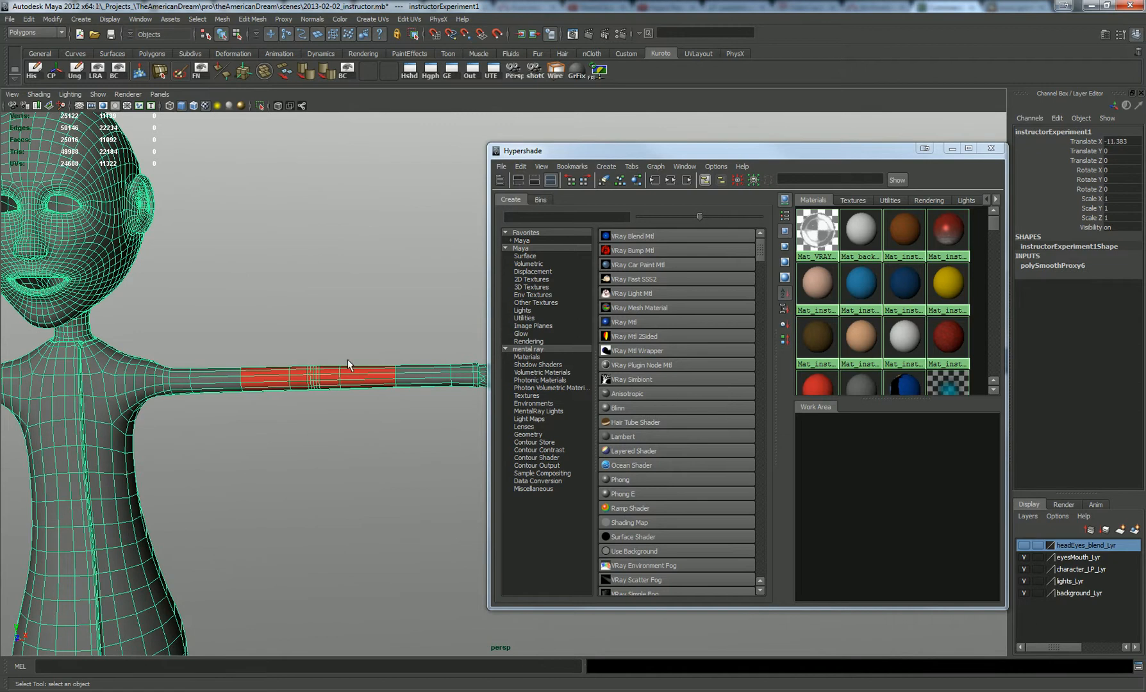
{"action": "mouse_move", "coordinate": [177, 389]}
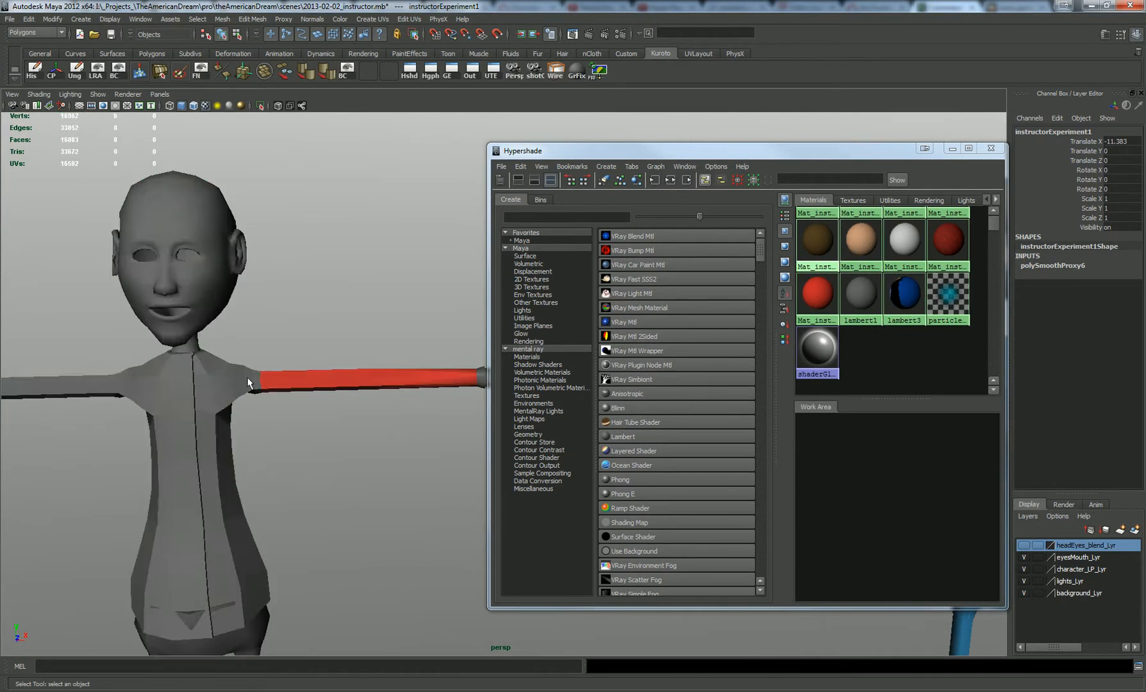
{"action": "left_click", "coordinate": [992, 149]}
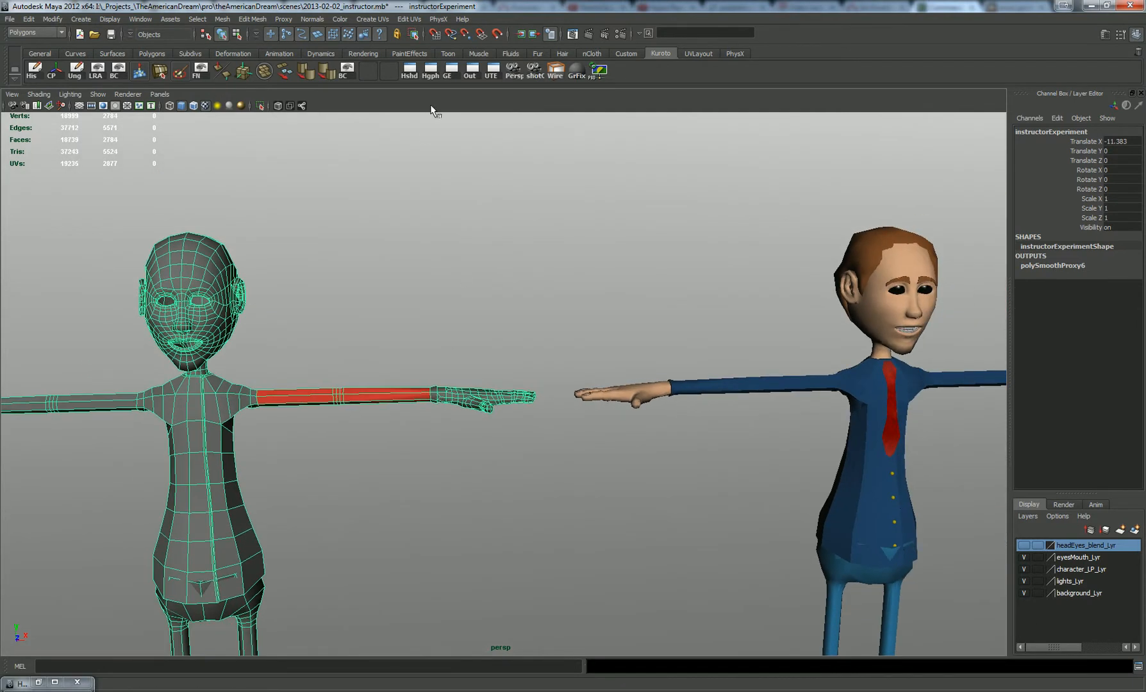
{"action": "mouse_move", "coordinate": [409, 182]}
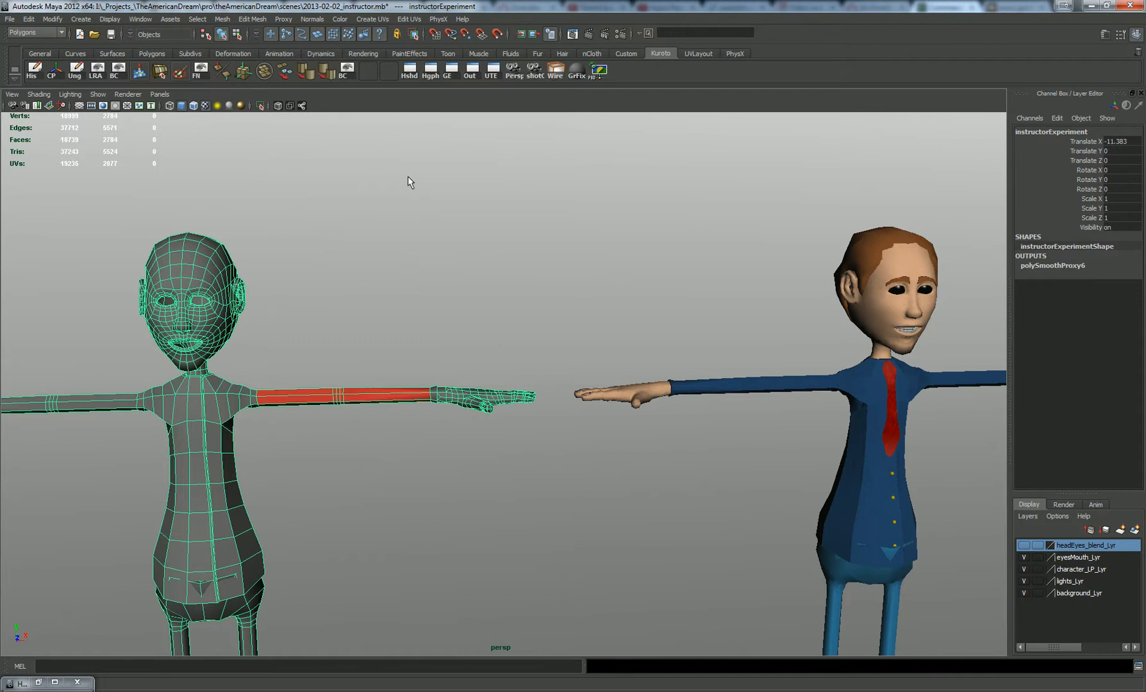
{"action": "mouse_move", "coordinate": [459, 87]}
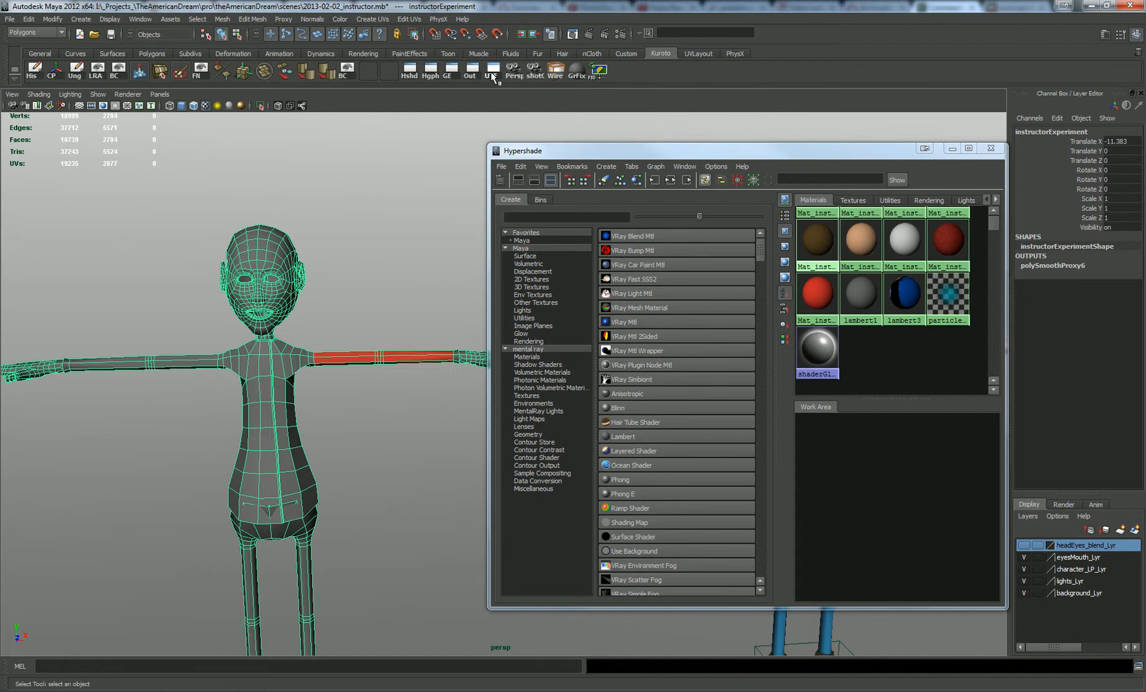
- Graph the file texture and Lambert network and expand the SmoothProxyGroup in the Outliner
{"action": "left_click", "coordinate": [490, 73]}
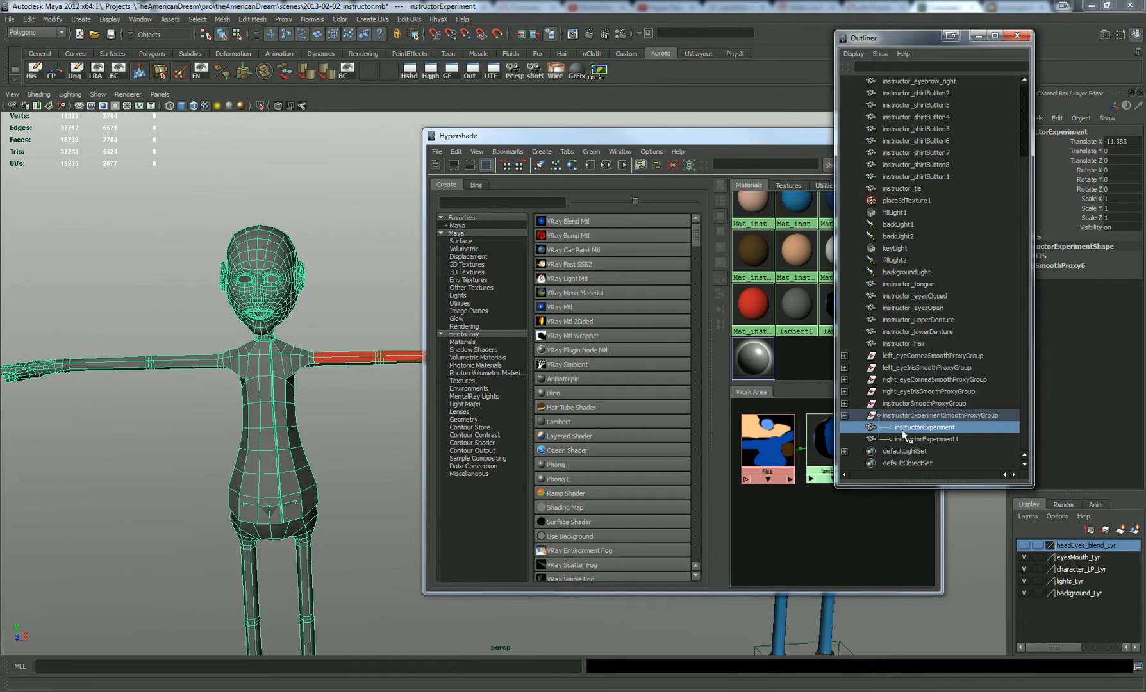
- Assign lambert3 to instructorExperiment so it shows skin, blue shirt and trousers
{"action": "left_click", "coordinate": [913, 416]}
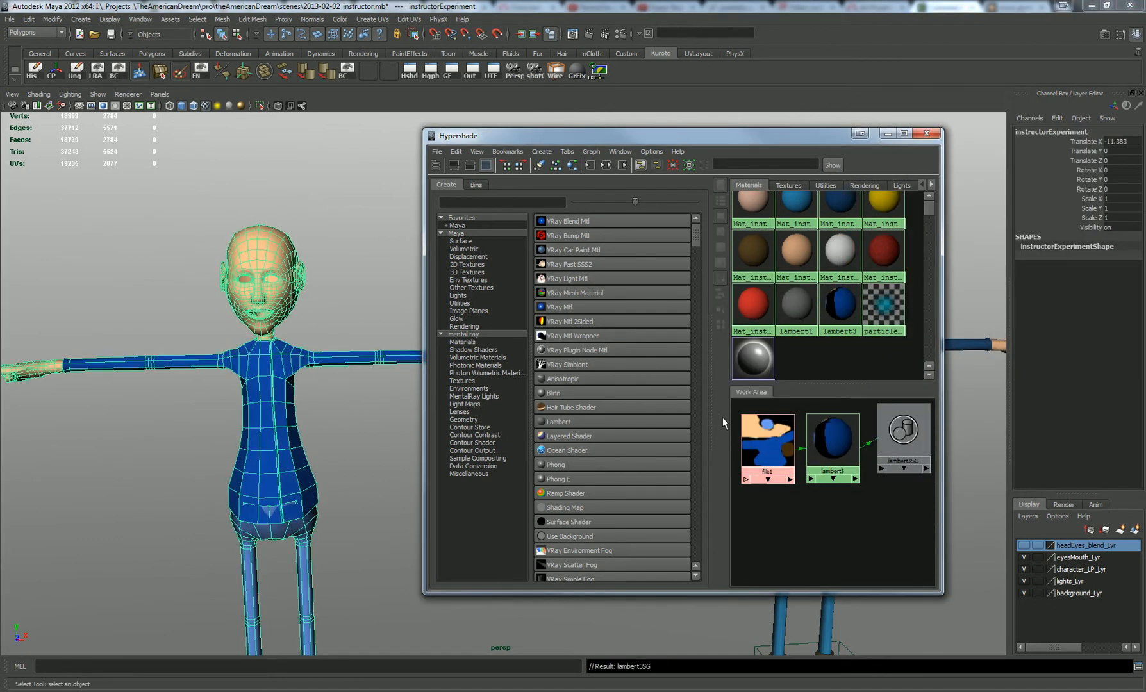
{"action": "left_click", "coordinate": [927, 134]}
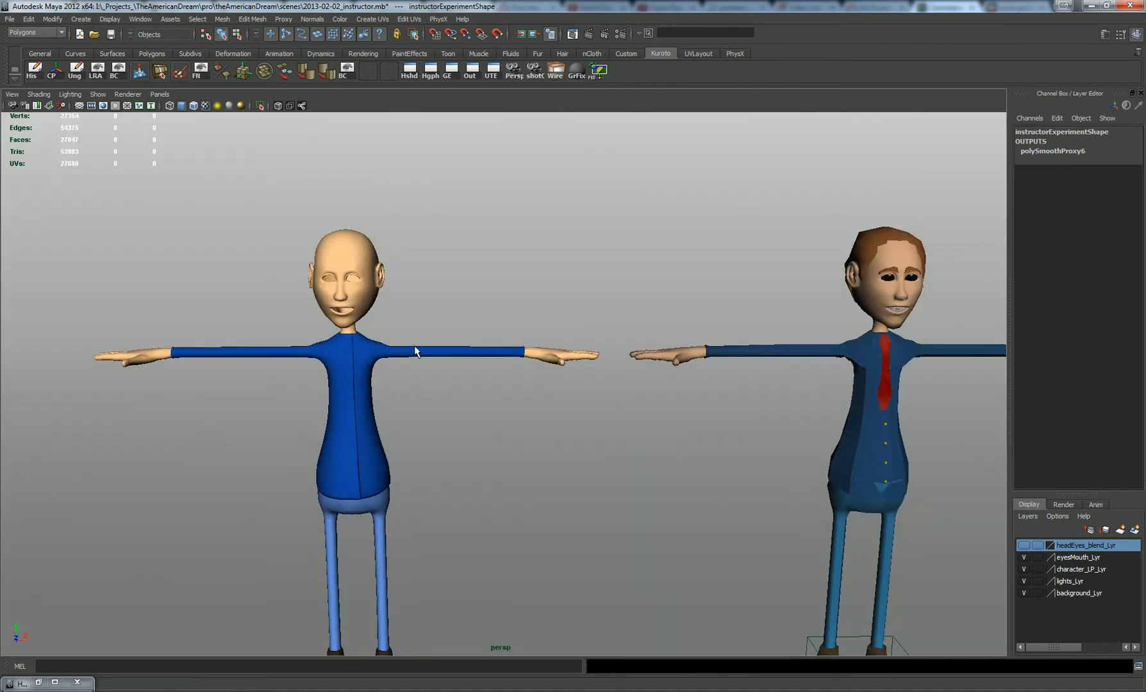
{"action": "mouse_move", "coordinate": [433, 262]}
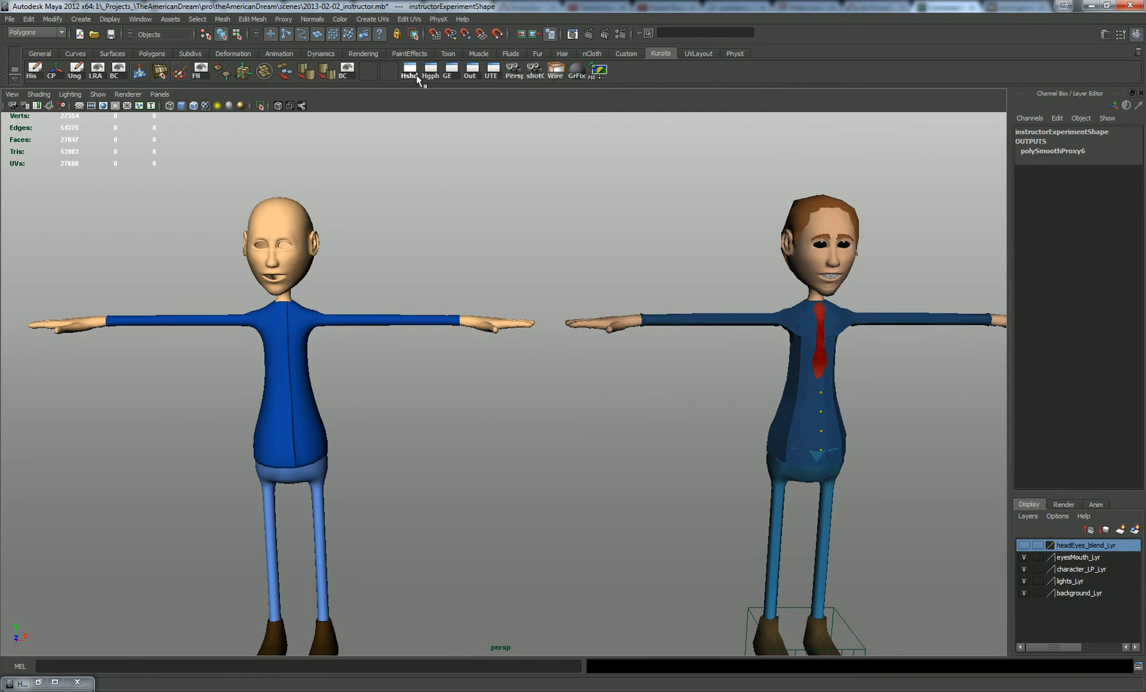
- Create a Layered Shader fed by lambert3 and Mat_instructor_tongue with Default compositing
{"action": "left_click", "coordinate": [408, 70]}
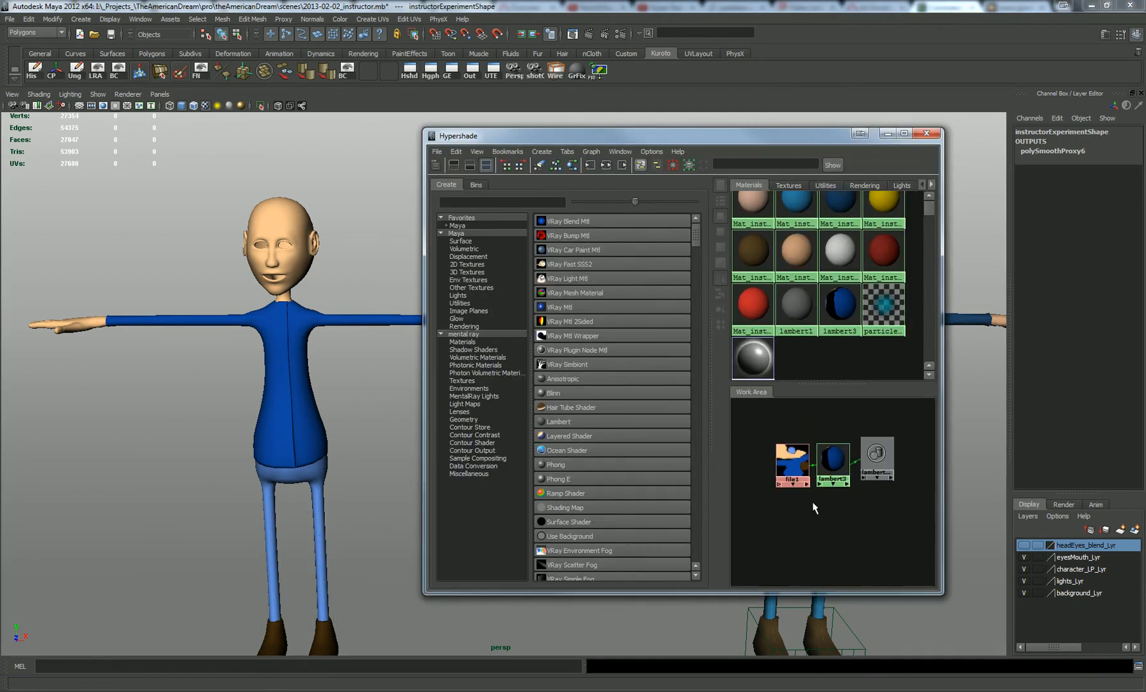
{"action": "left_click", "coordinate": [884, 455]}
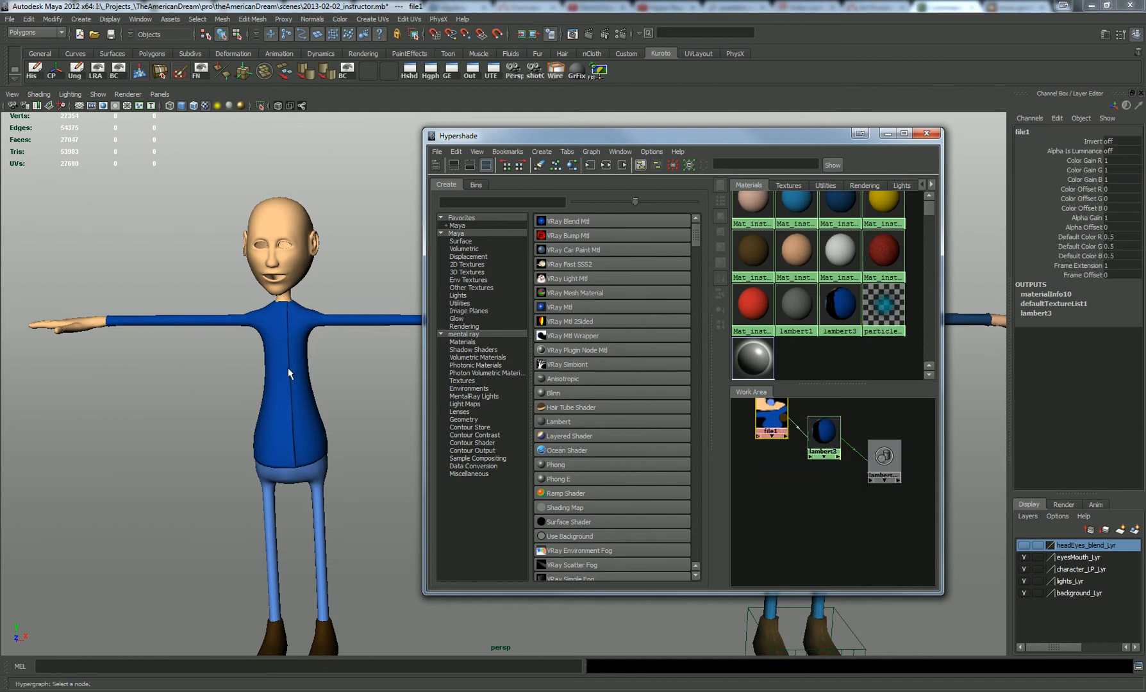
{"action": "mouse_move", "coordinate": [401, 376]}
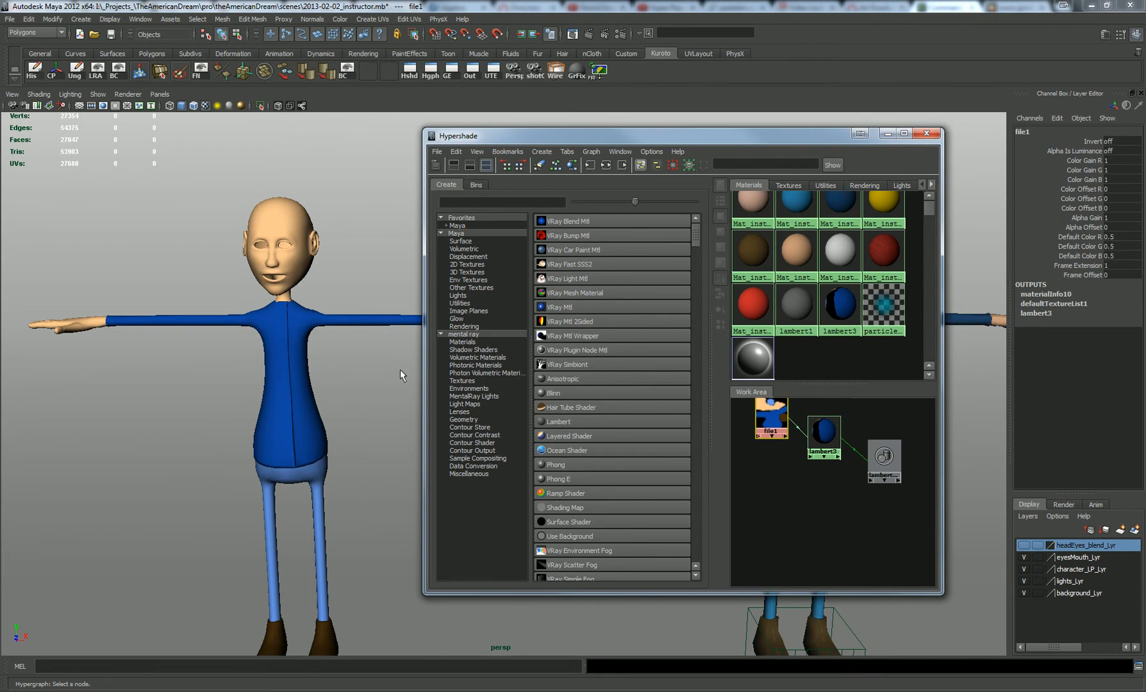
{"action": "scroll", "scroll_direction": "down", "scroll_amount": 3}
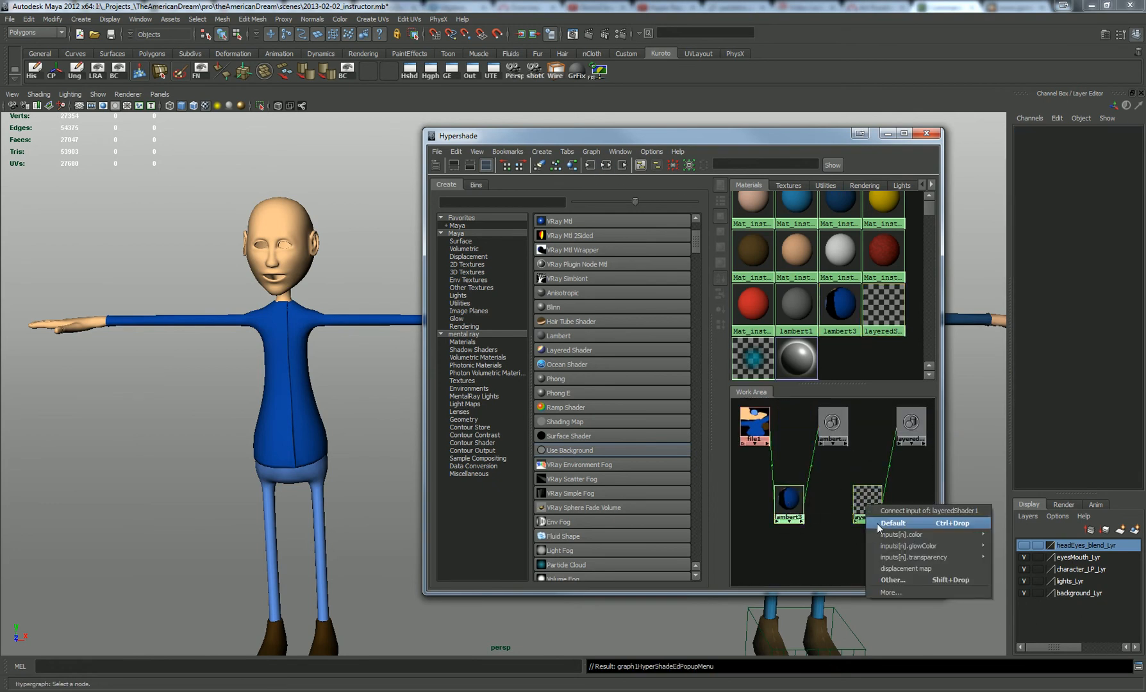
{"action": "left_click", "coordinate": [894, 523]}
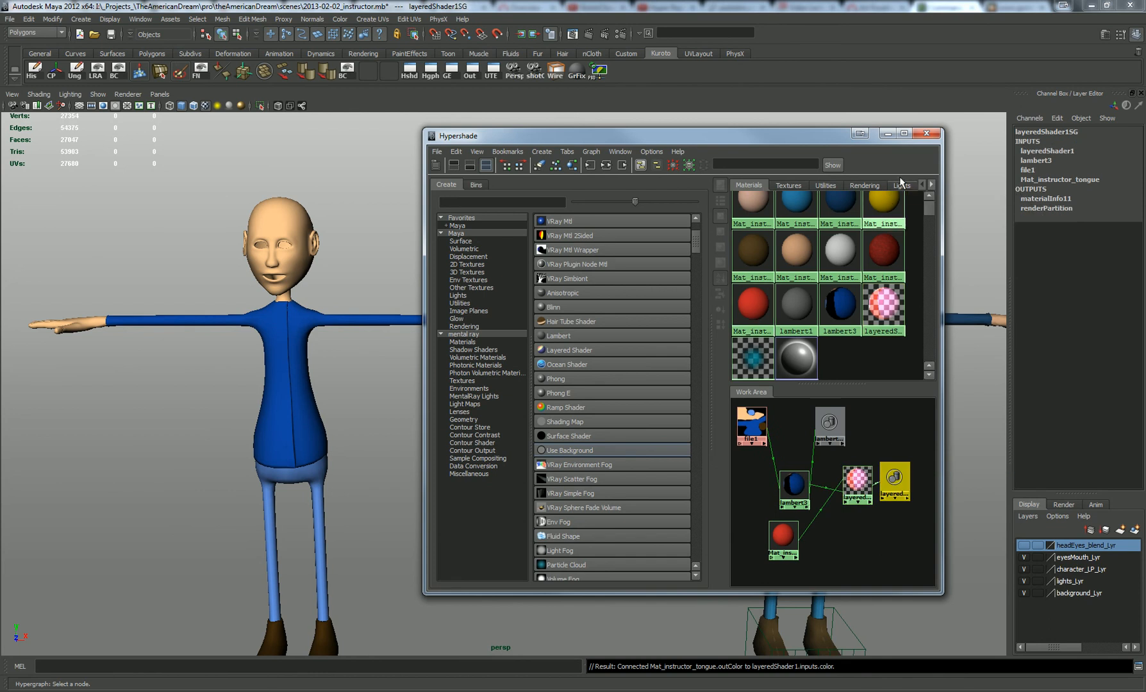
{"action": "left_click", "coordinate": [927, 134]}
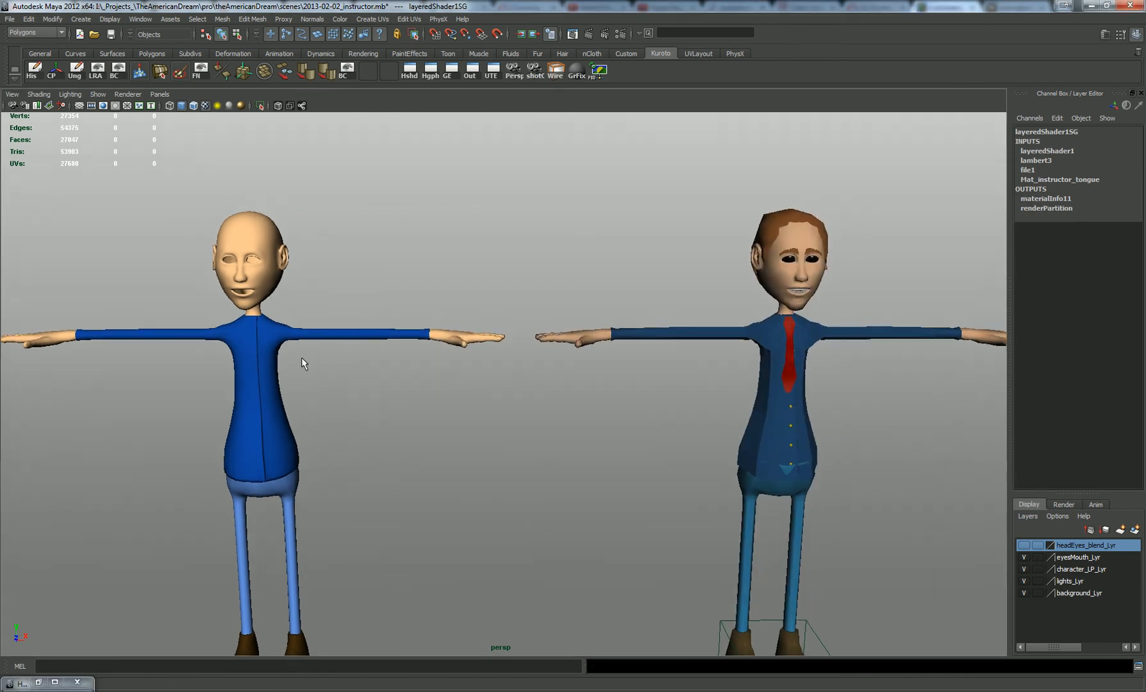